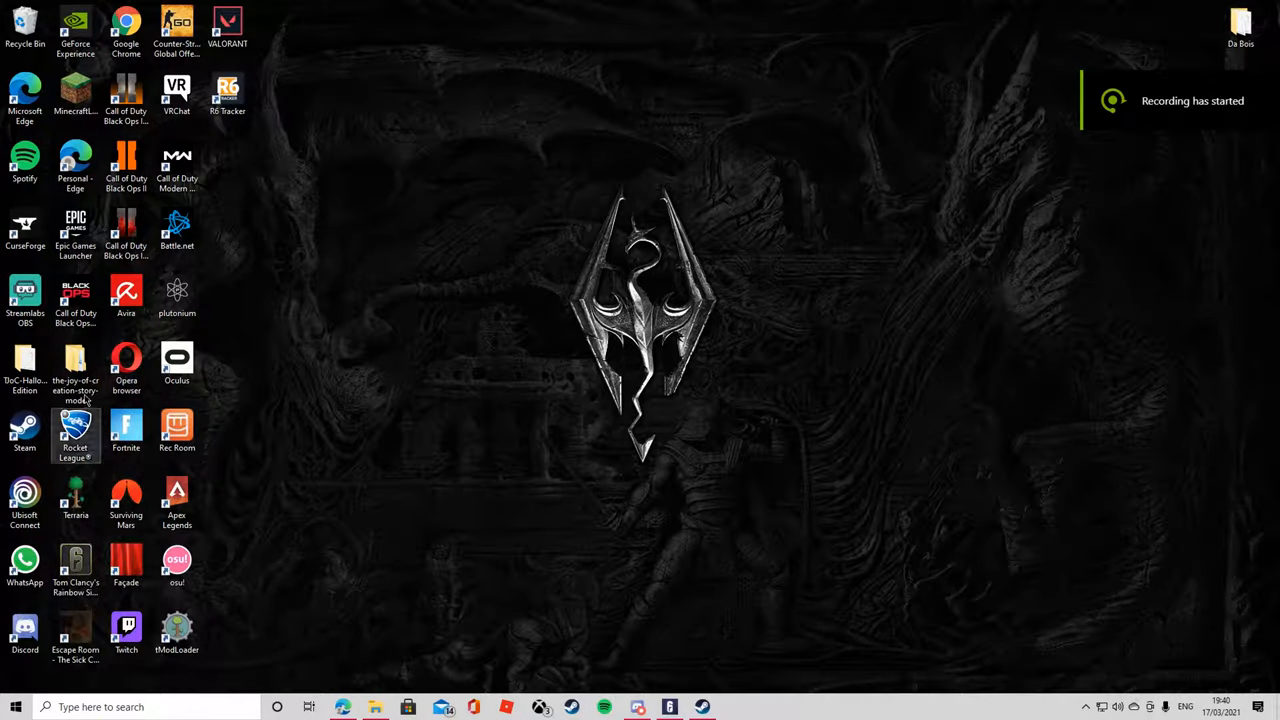
Remove the old game folder from the desktop to the Recycle Bin.
left_click_drag(76, 370, 540, 320)
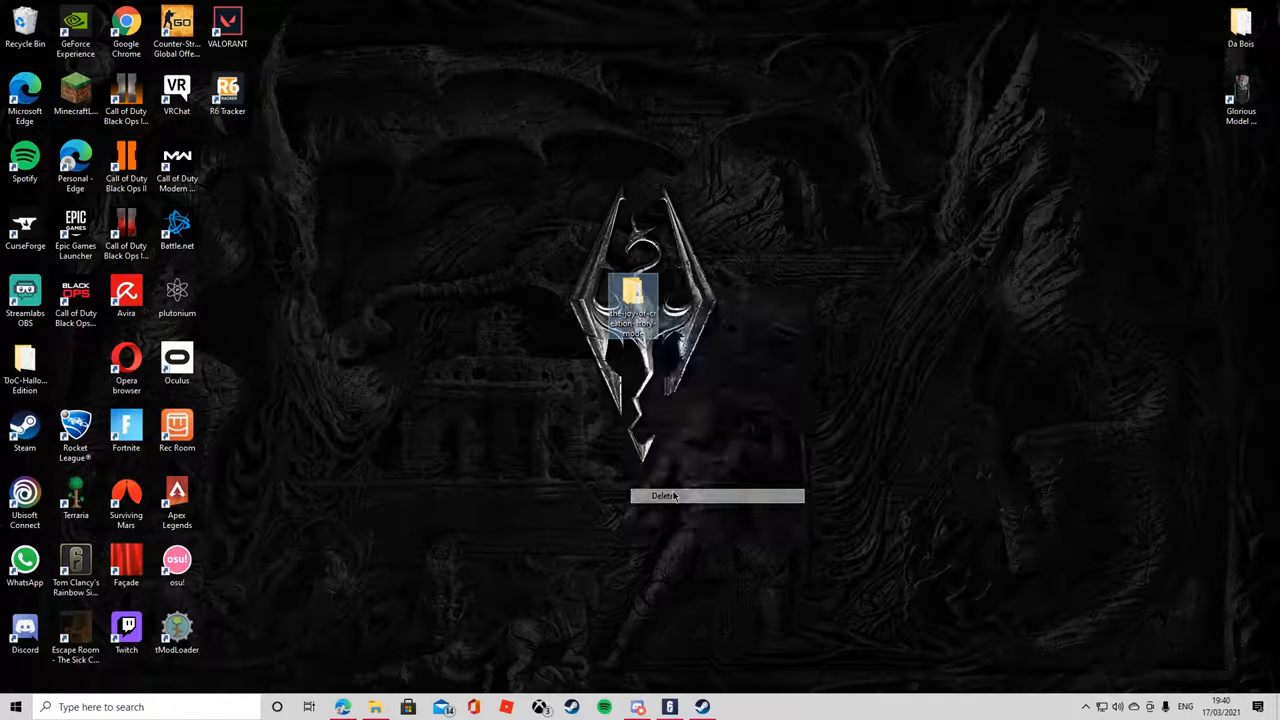
left_click(668, 500)
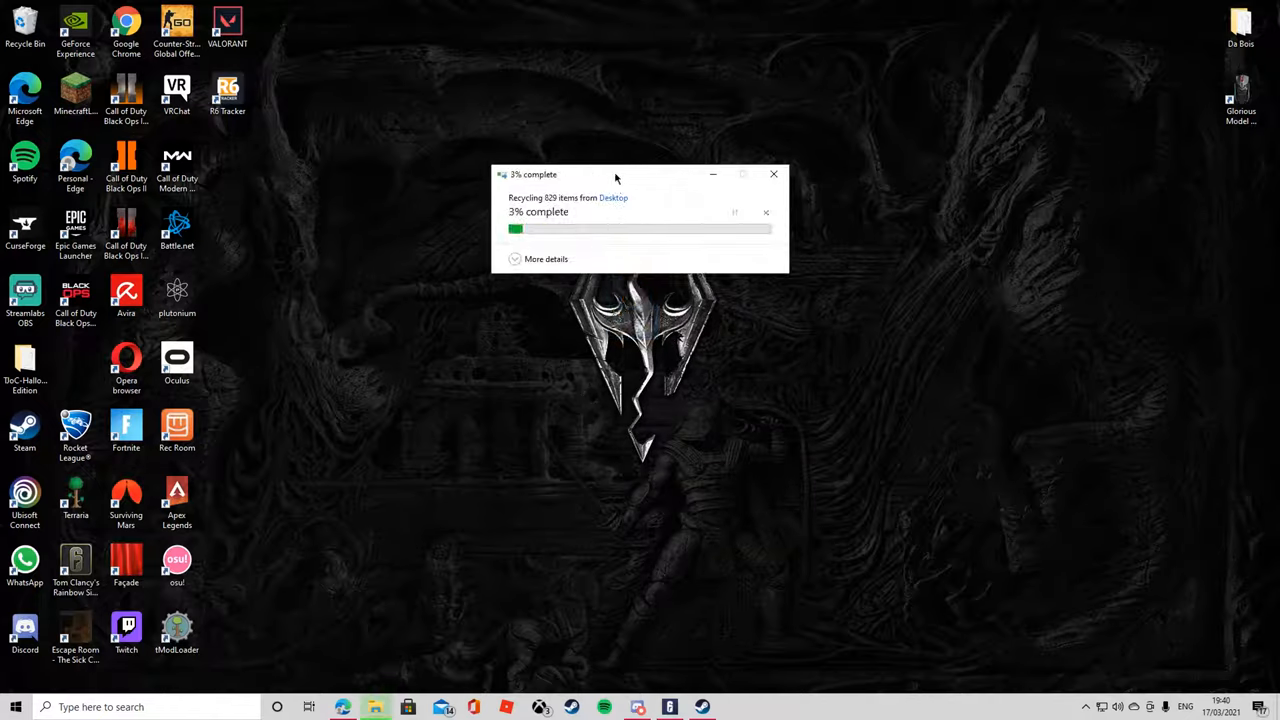
left_click(772, 174)
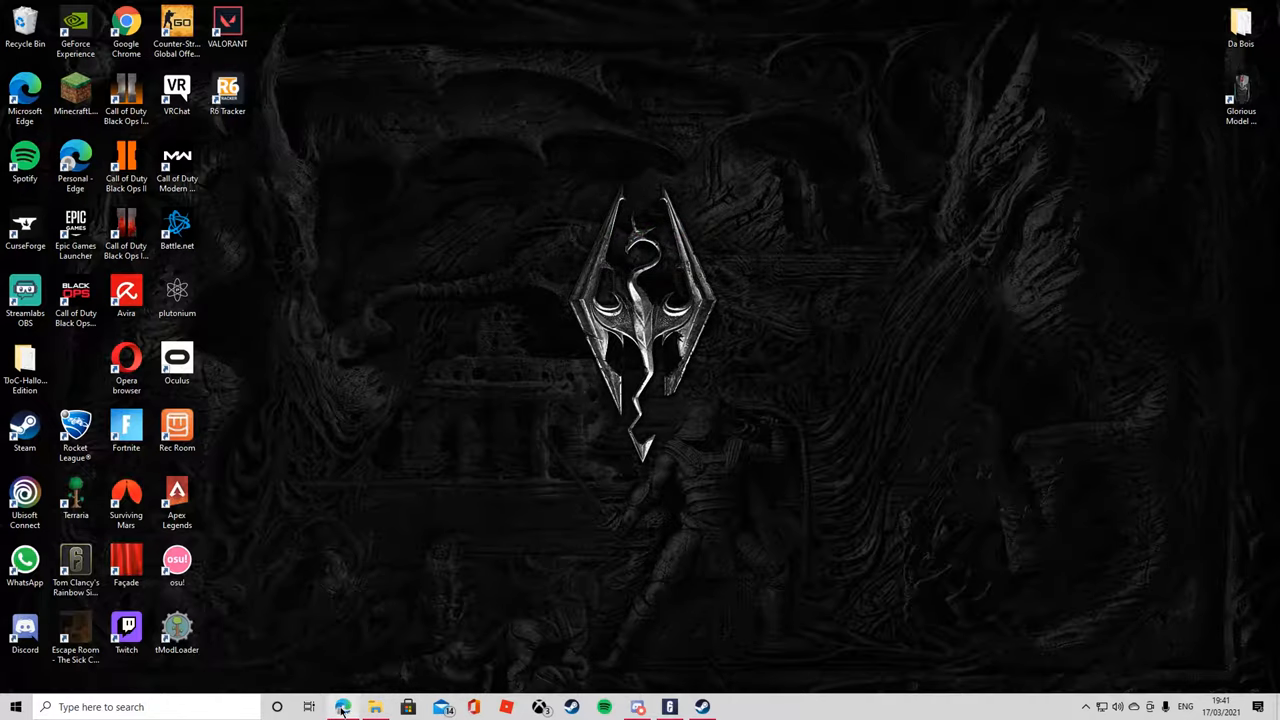
Search Bing in Microsoft Edge for 'the joy of creation'.
left_click(344, 708)
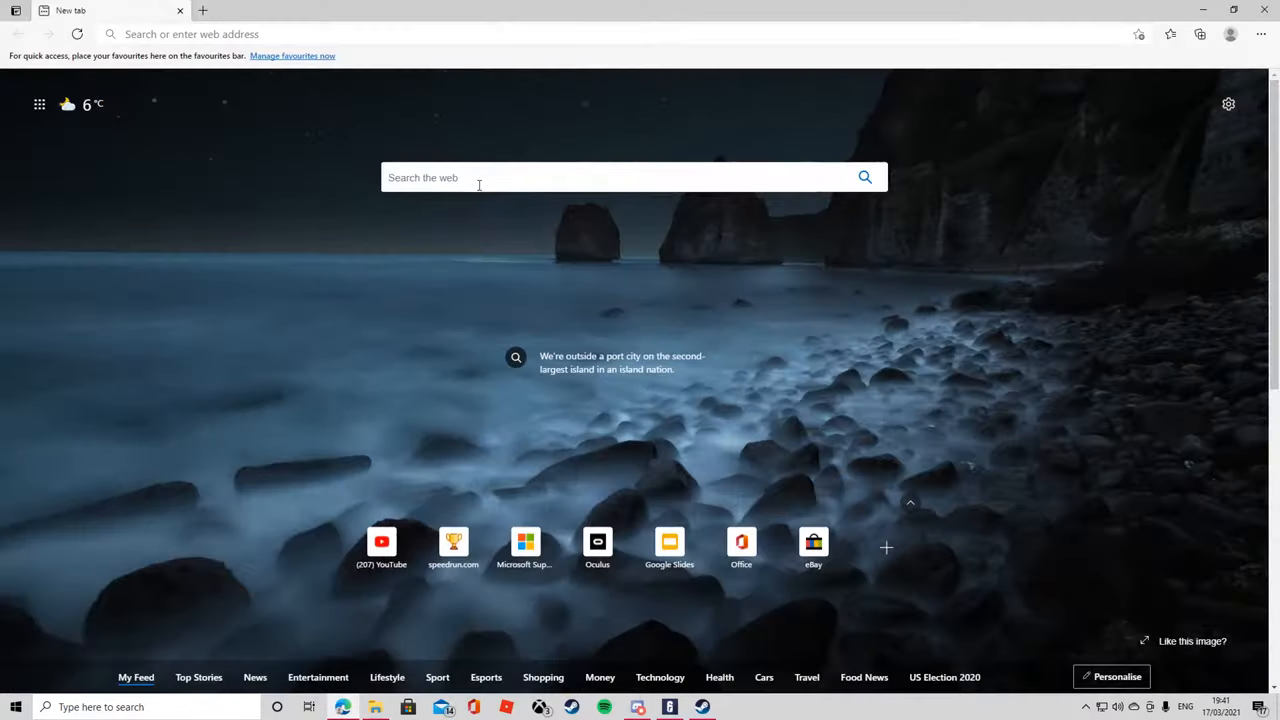
type("the jo")
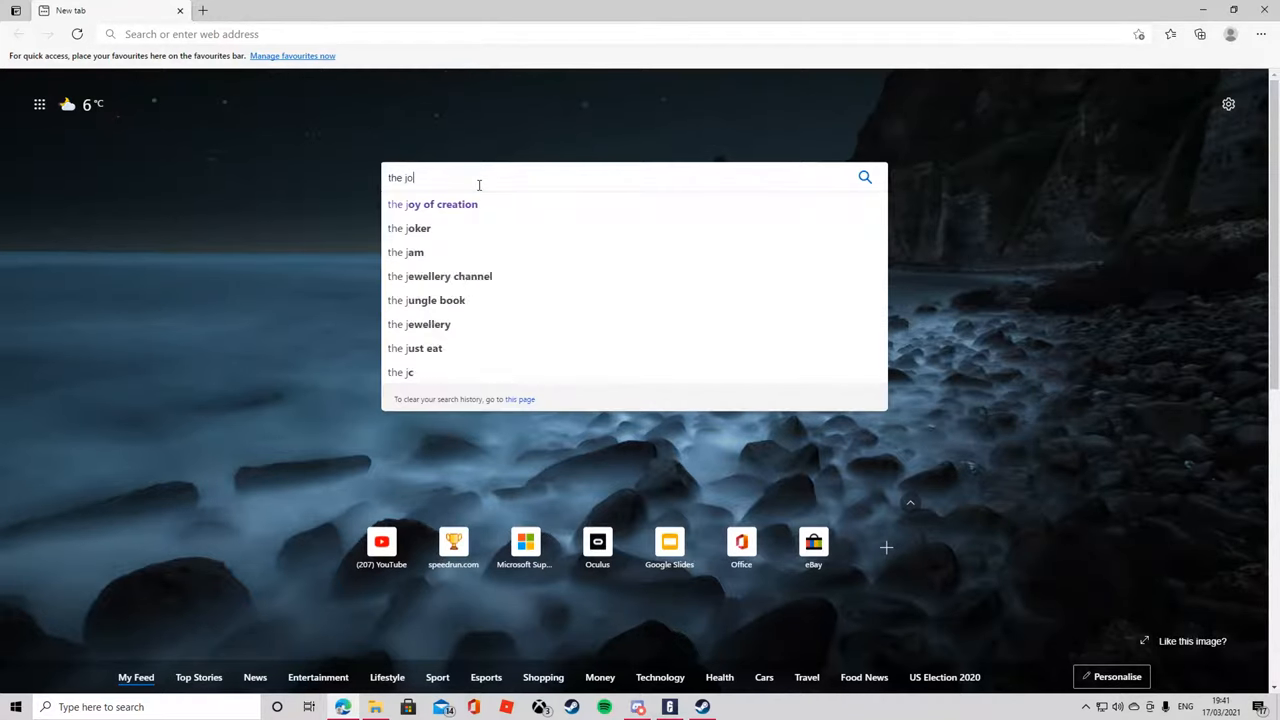
left_click(432, 204)
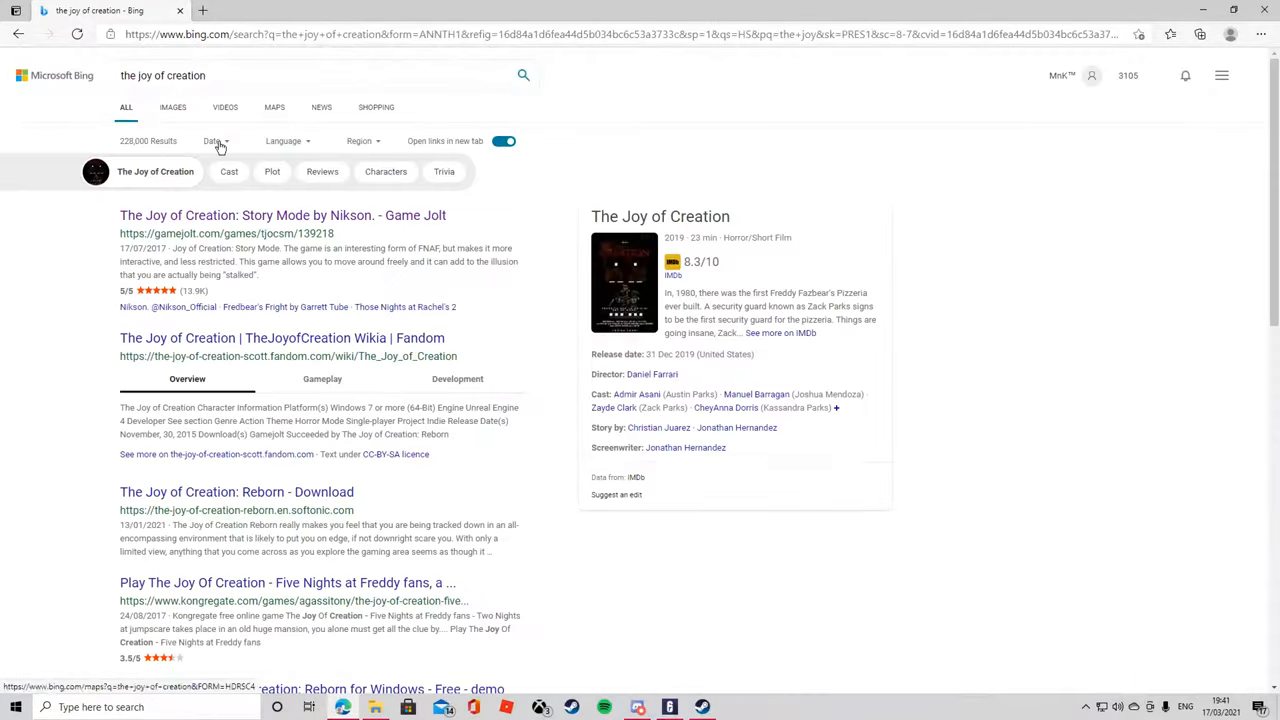
Reach the builds on the game's Game Jolt page and download The Joy of Creation: Story Mode.
left_click(284, 216)
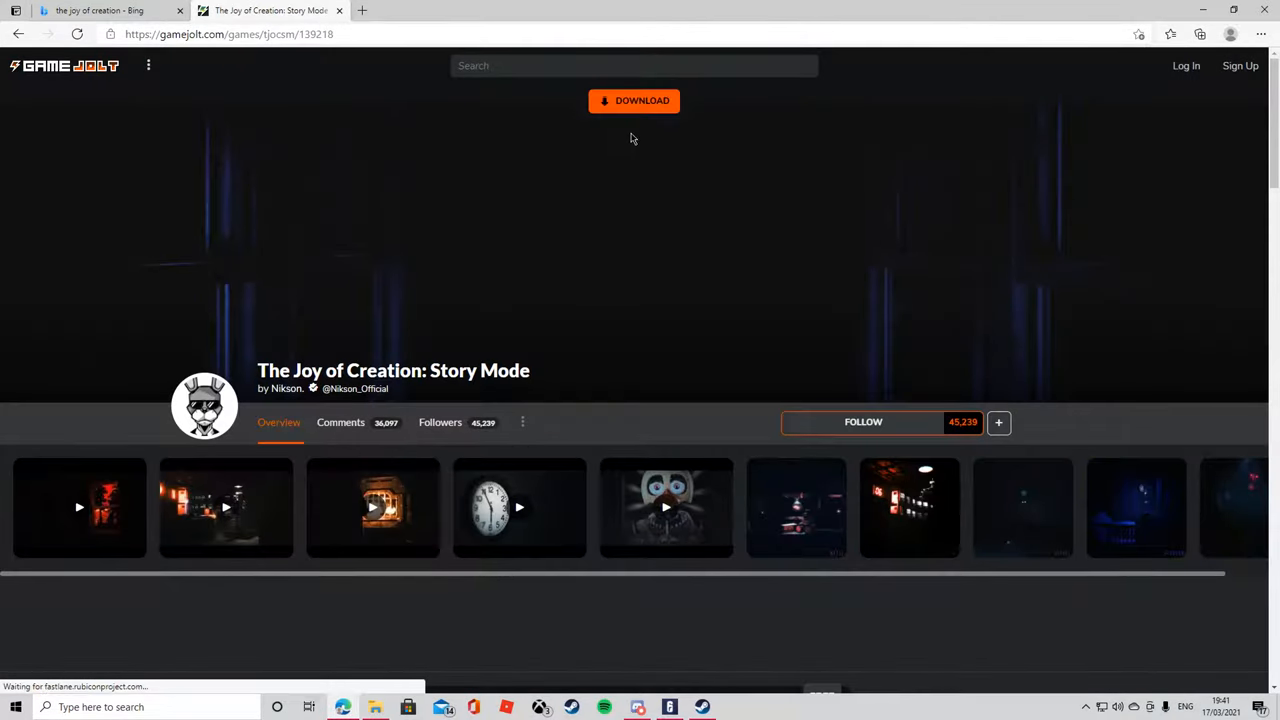
scroll("down", 3)
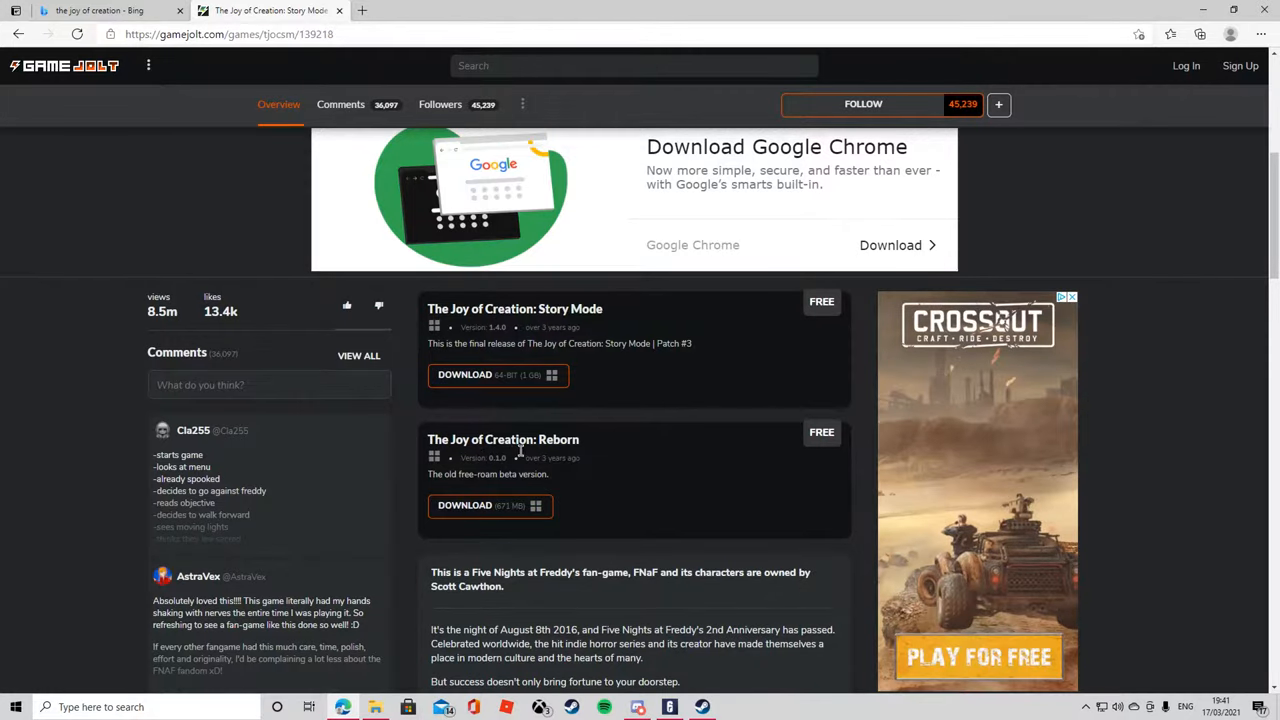
scroll("up", 3)
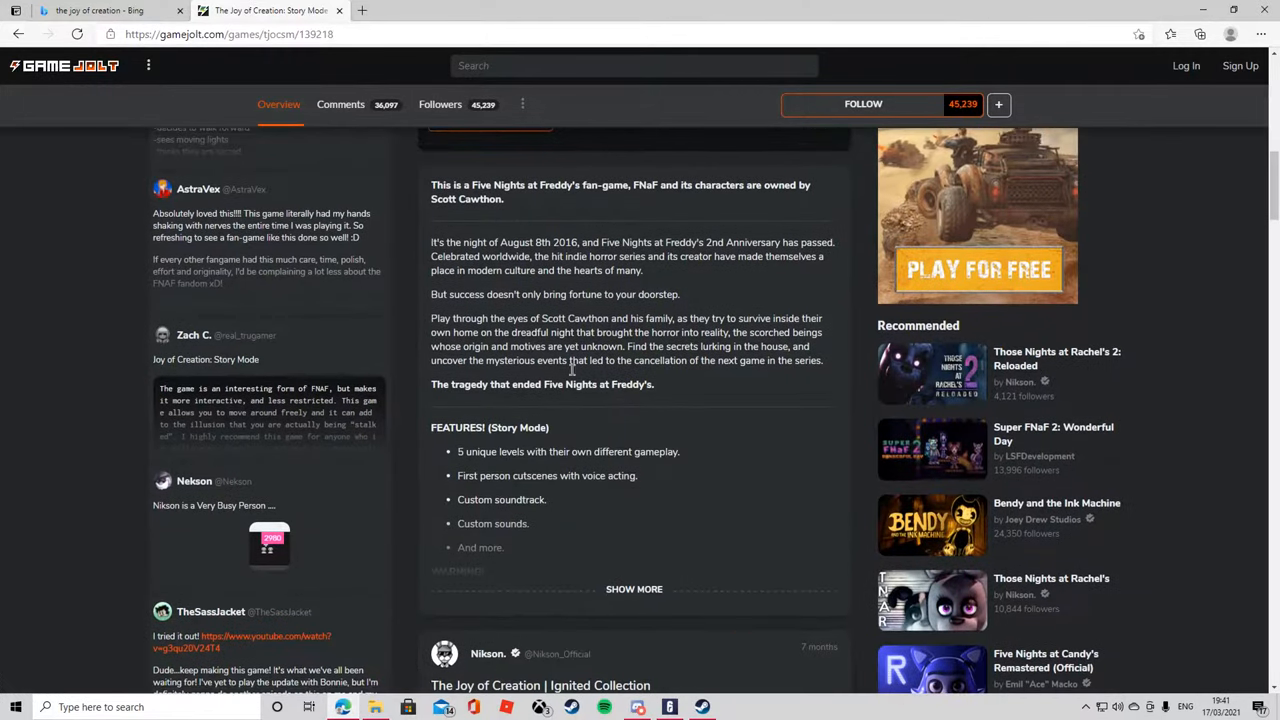
scroll("up", 3)
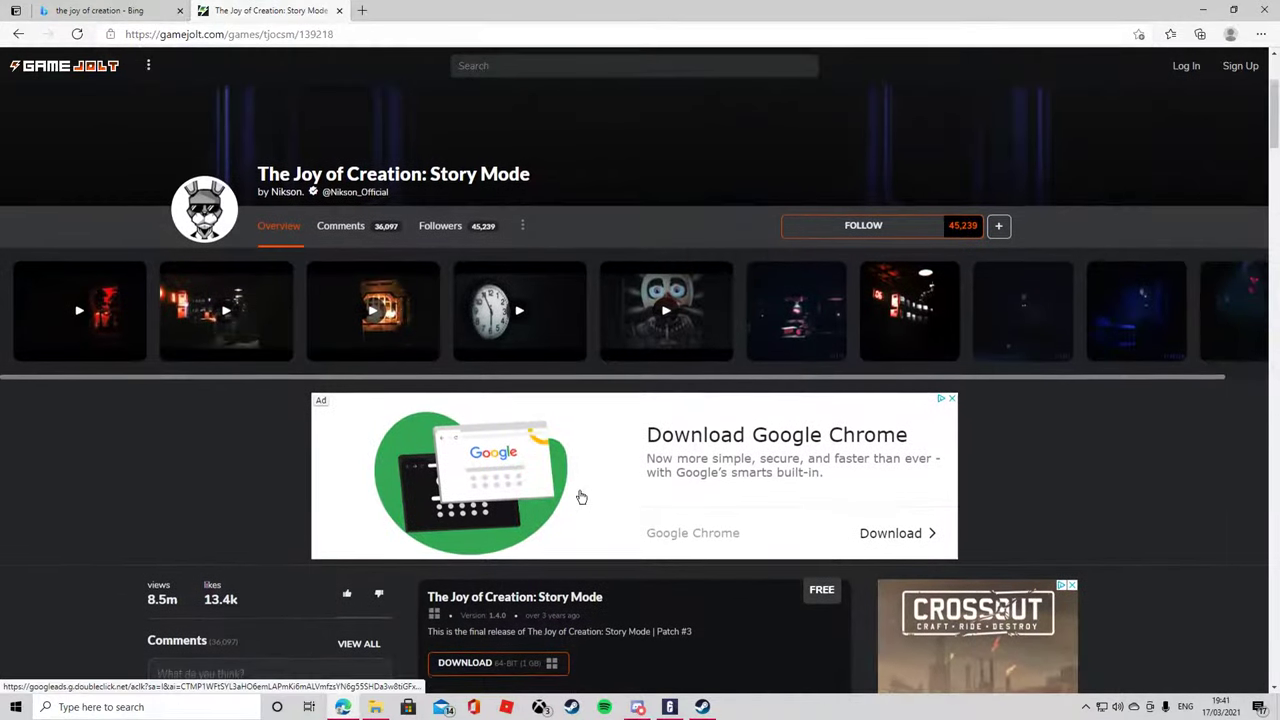
scroll("down", 3)
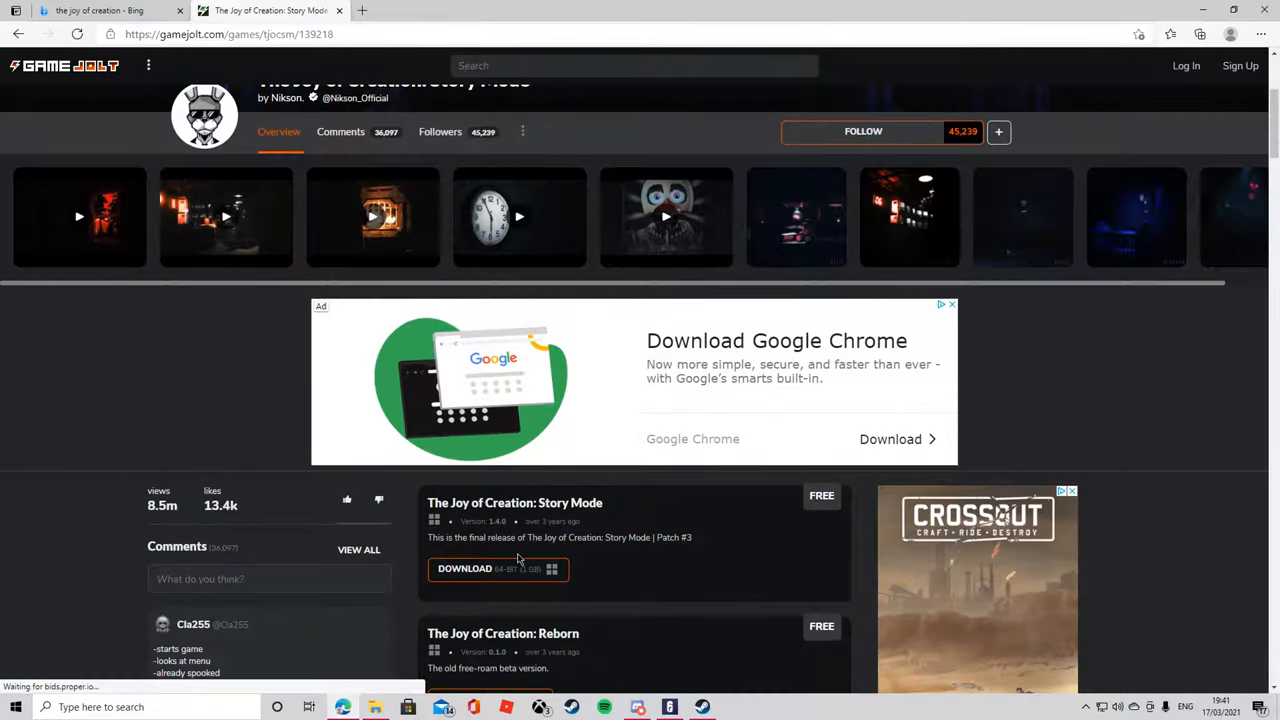
scroll("down", 3)
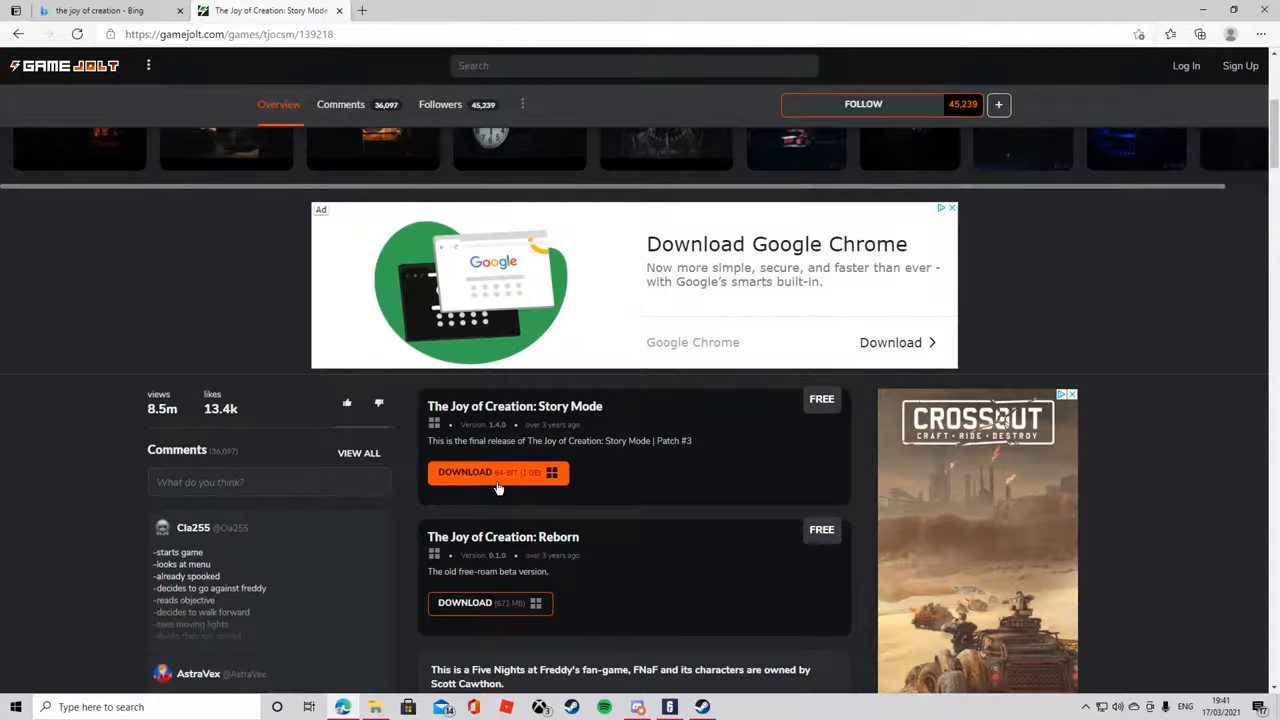
left_click(464, 472)
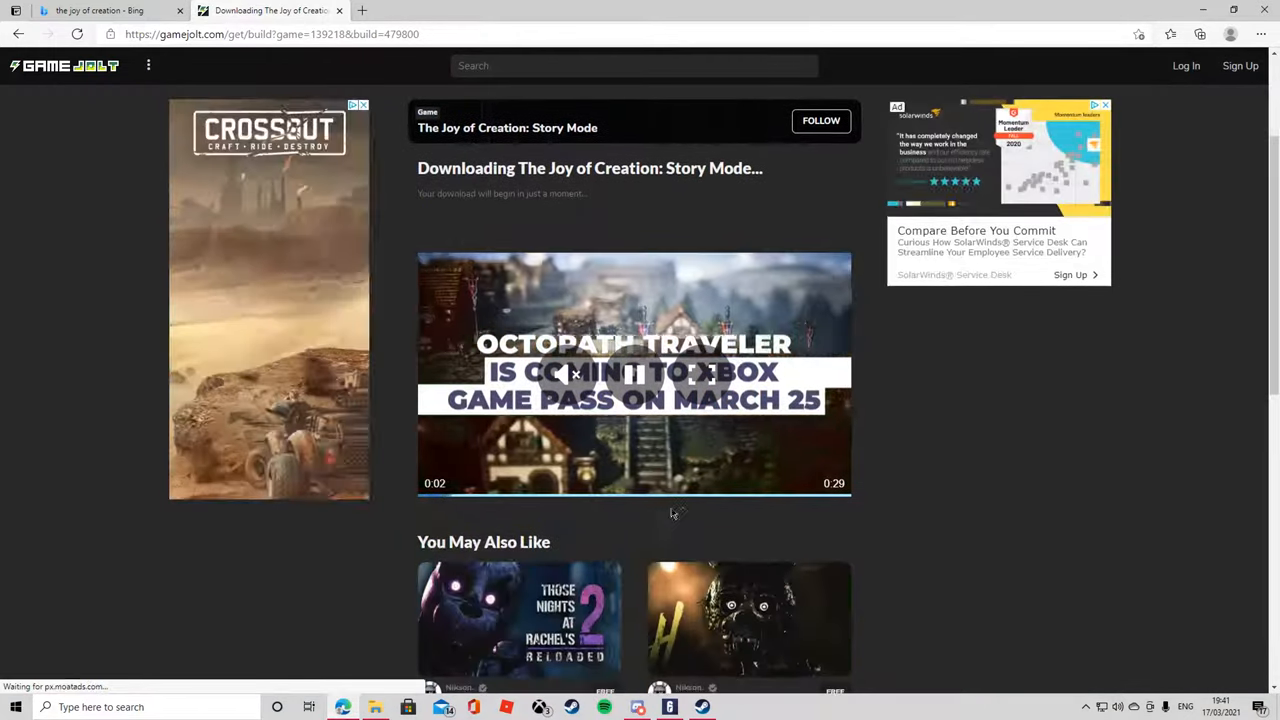
Let the game's zip archive download in Edge.
scroll("down", 3)
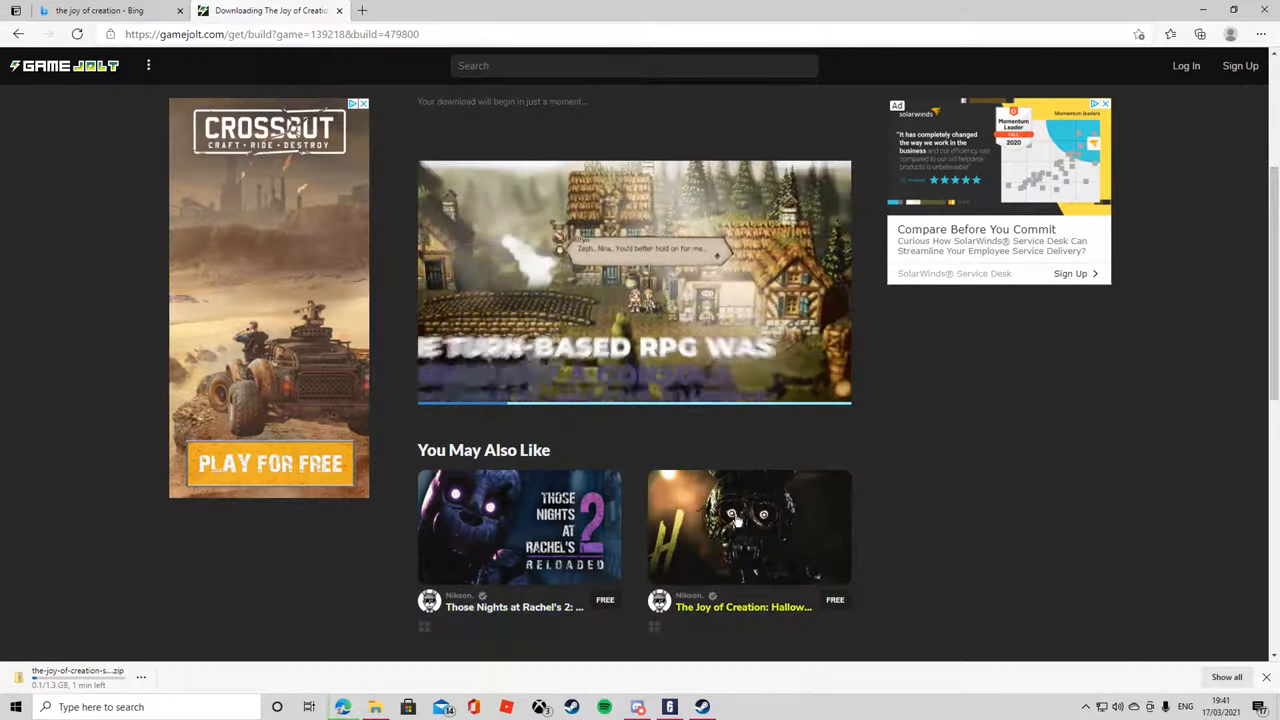
mouse_move(748, 548)
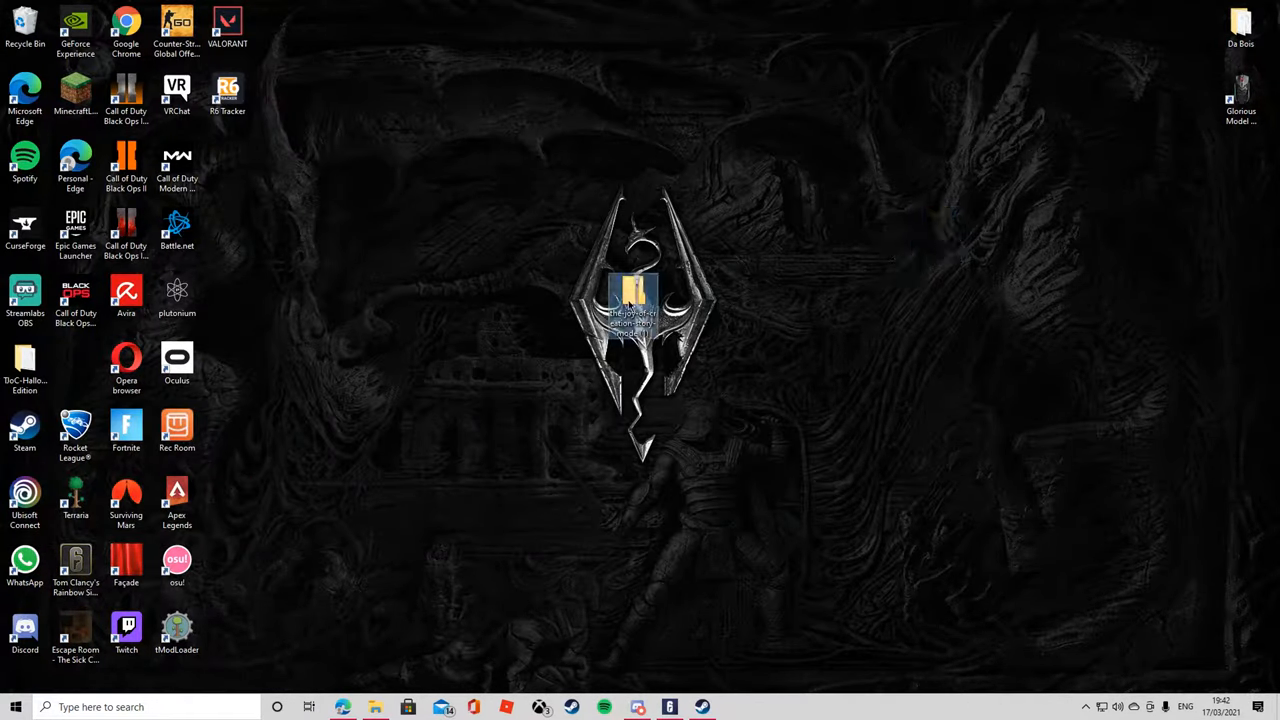
Extract the downloaded zip archive with Extract All into a folder on the desktop.
right_click(632, 300)
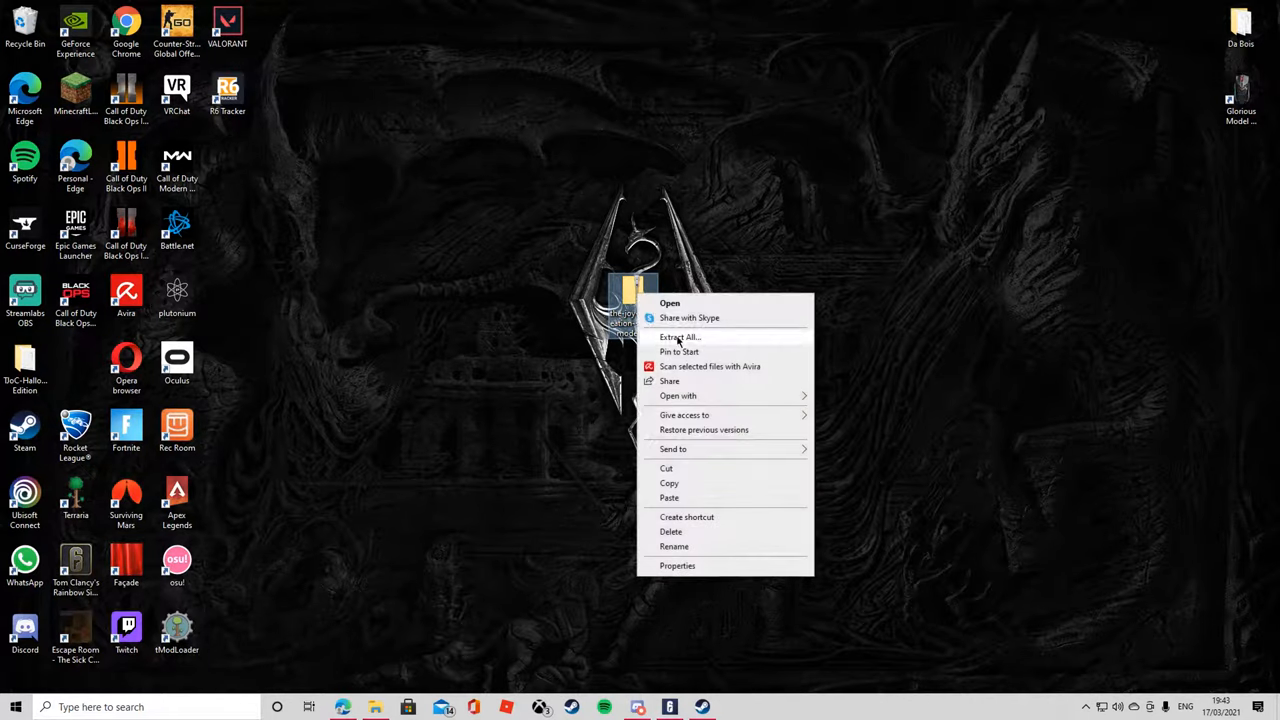
left_click(678, 336)
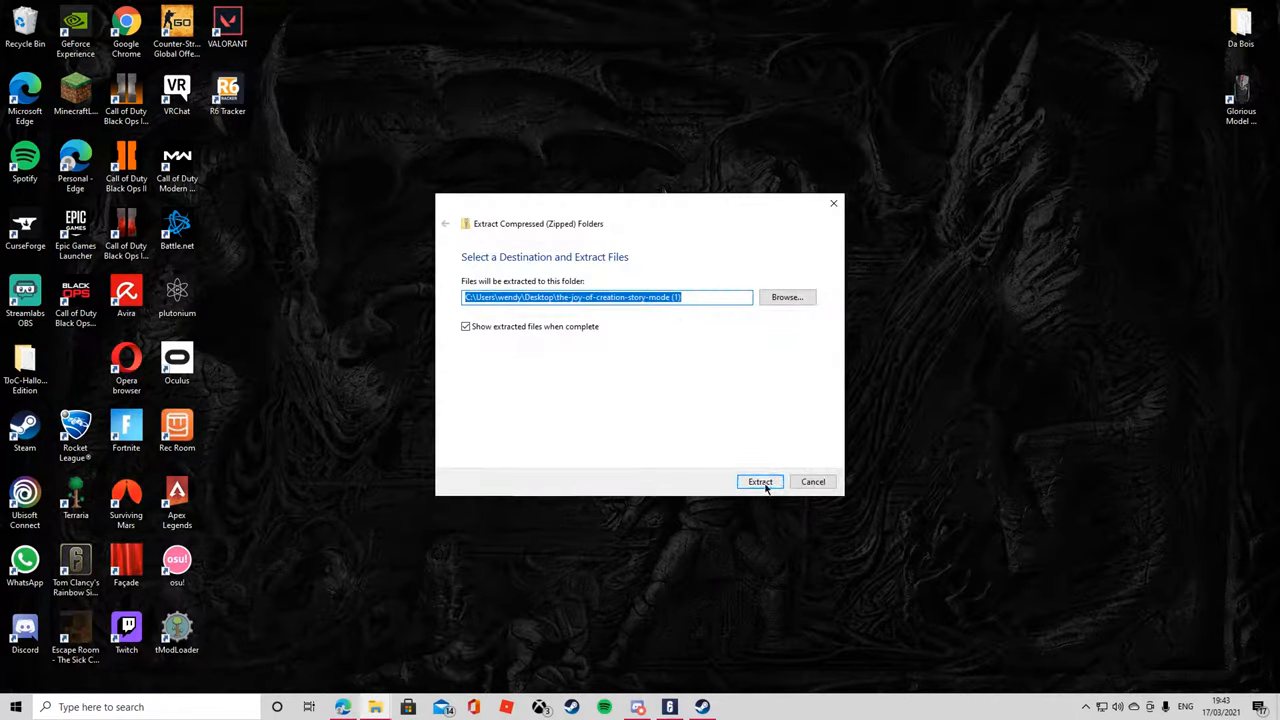
left_click(760, 480)
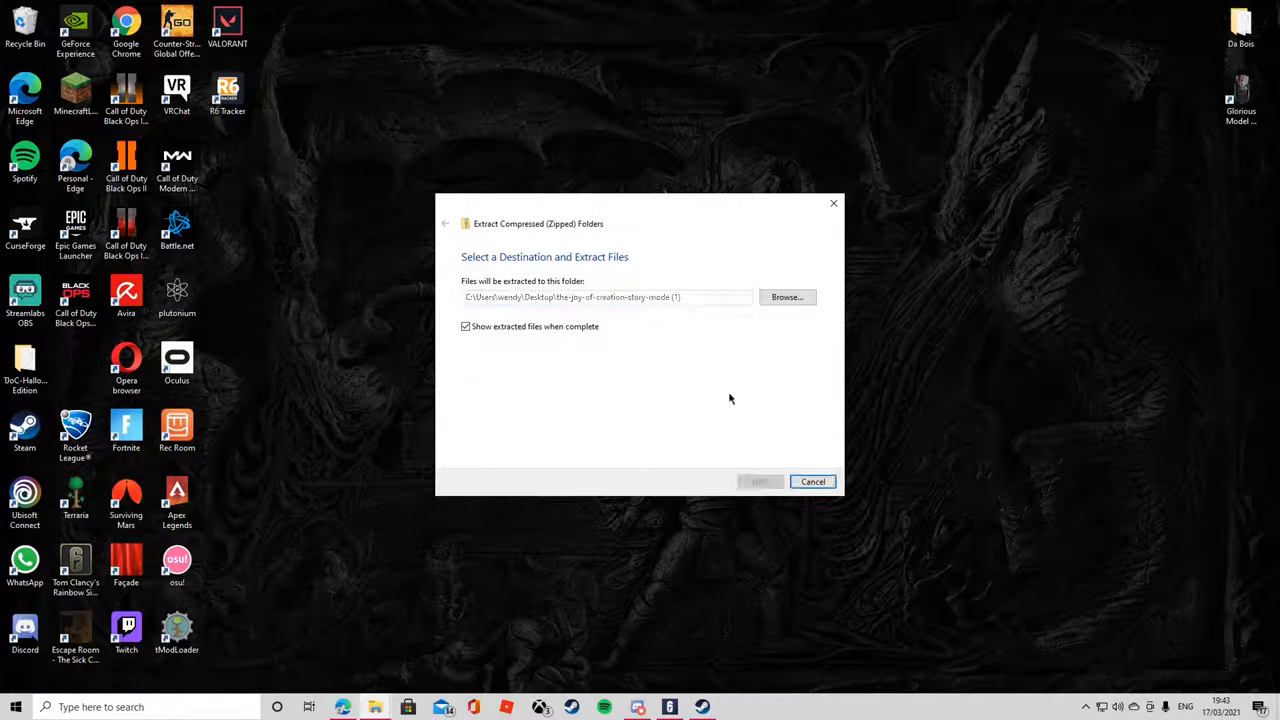
left_click(760, 480)
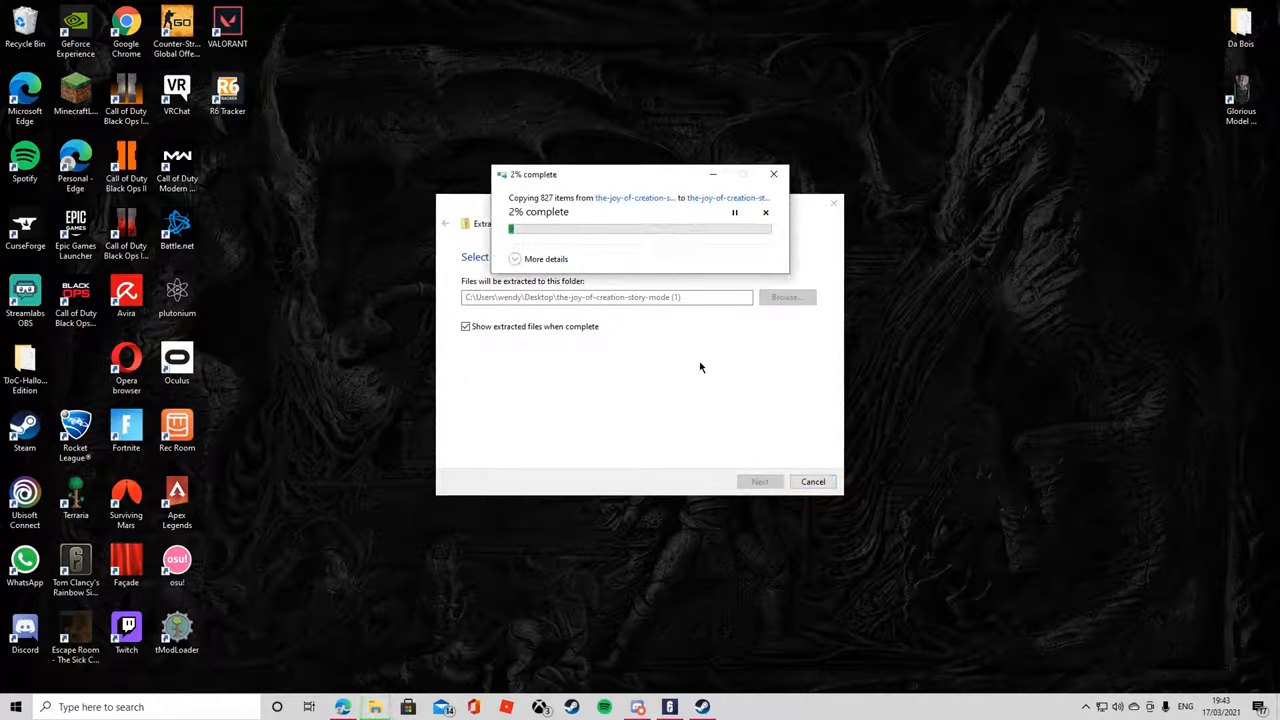
mouse_move(690, 356)
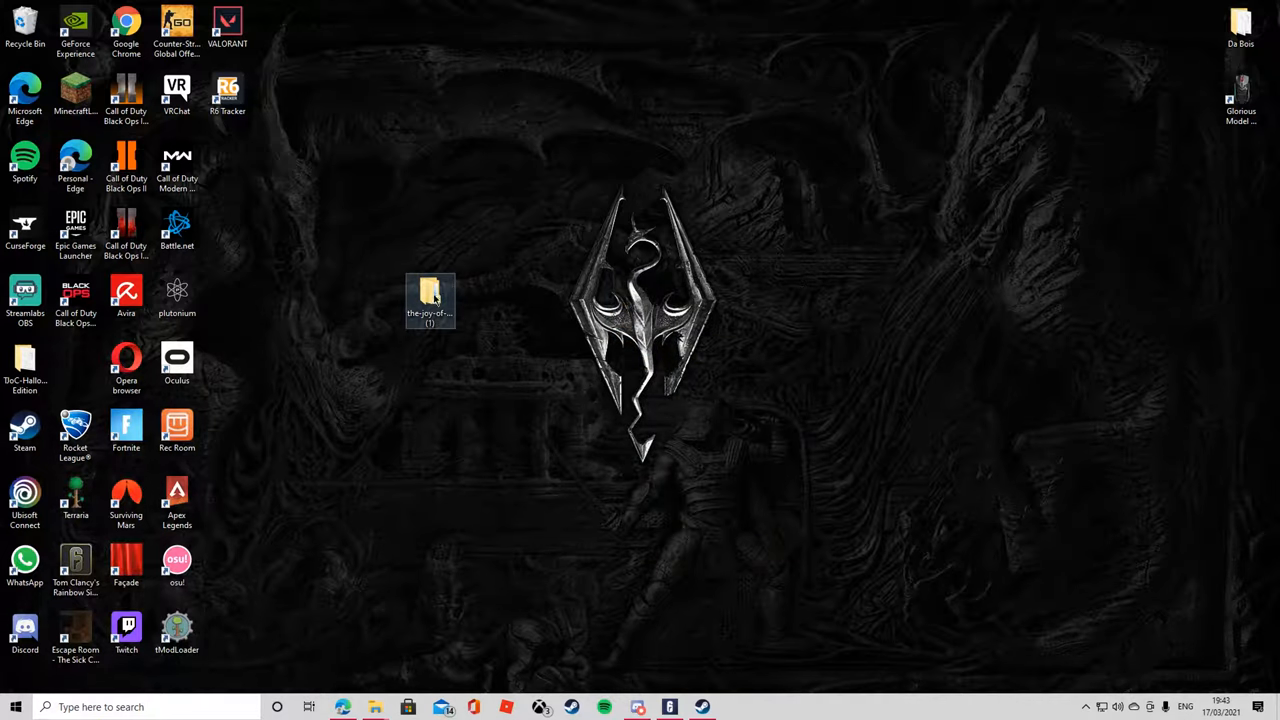
Run TJoC_SM.exe from the extracted Story Mode folder and close the Oculus app prompt.
double_click(430, 296)
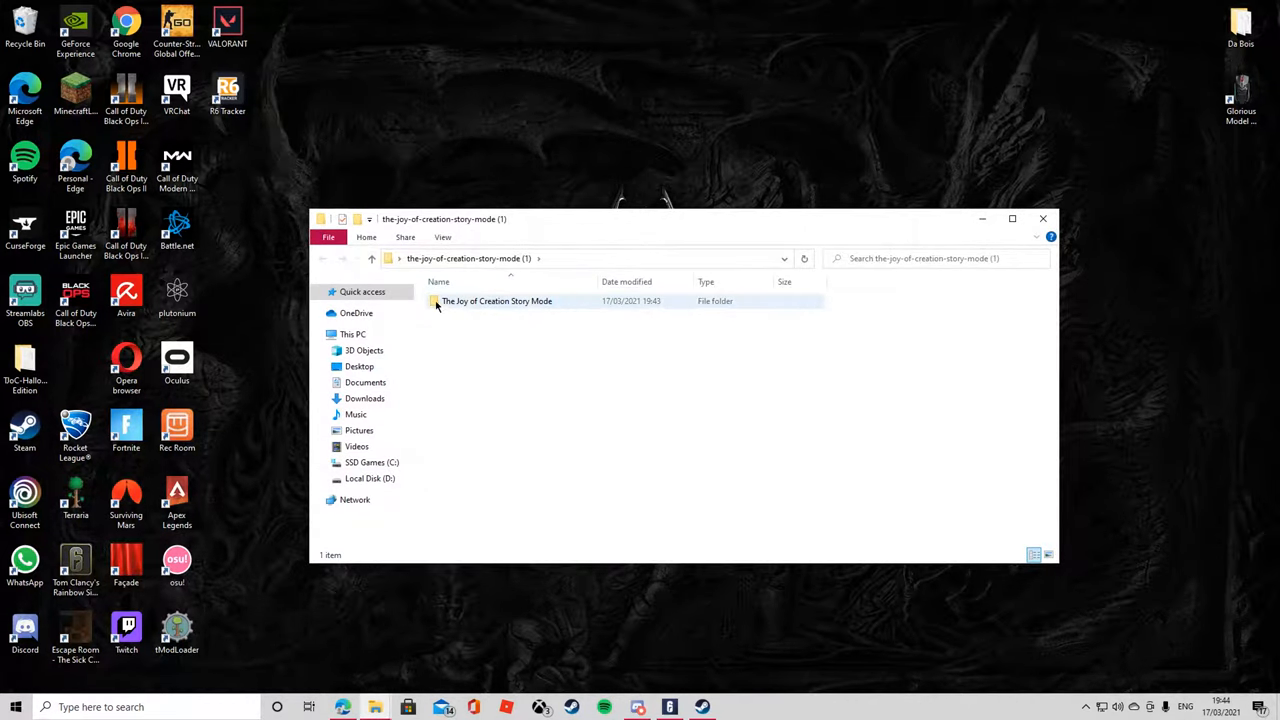
double_click(496, 300)
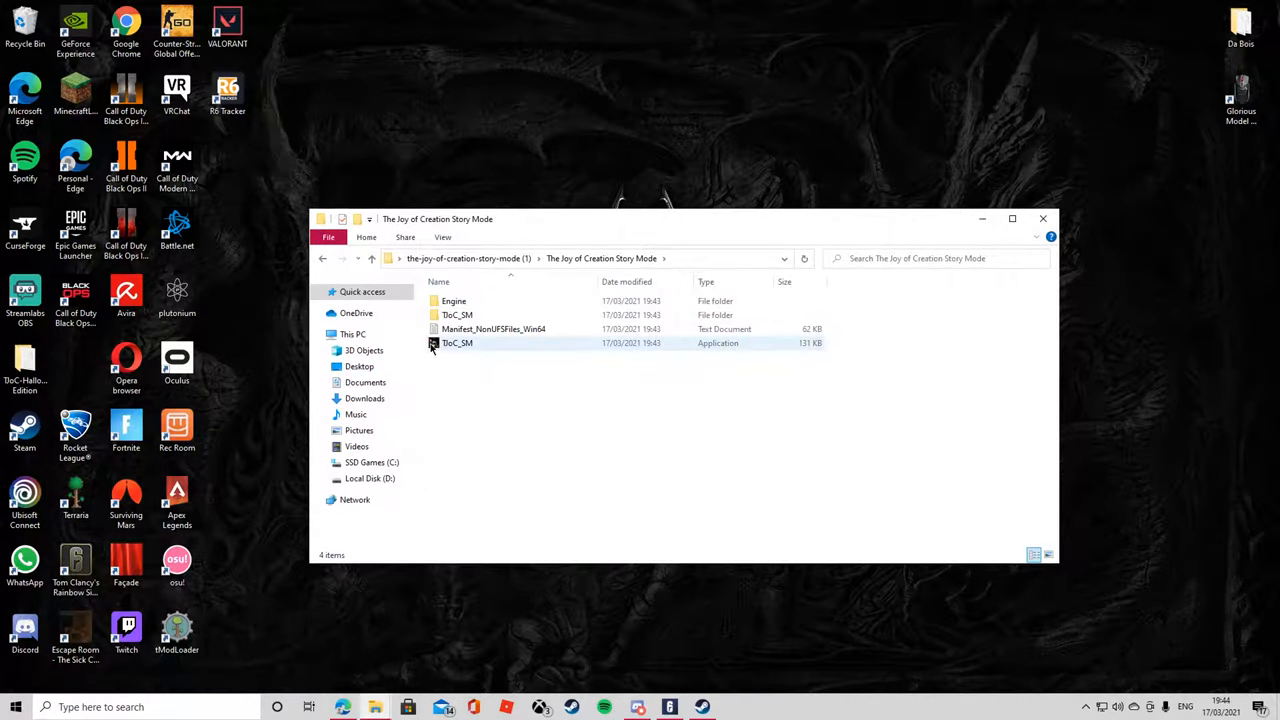
left_click(456, 344)
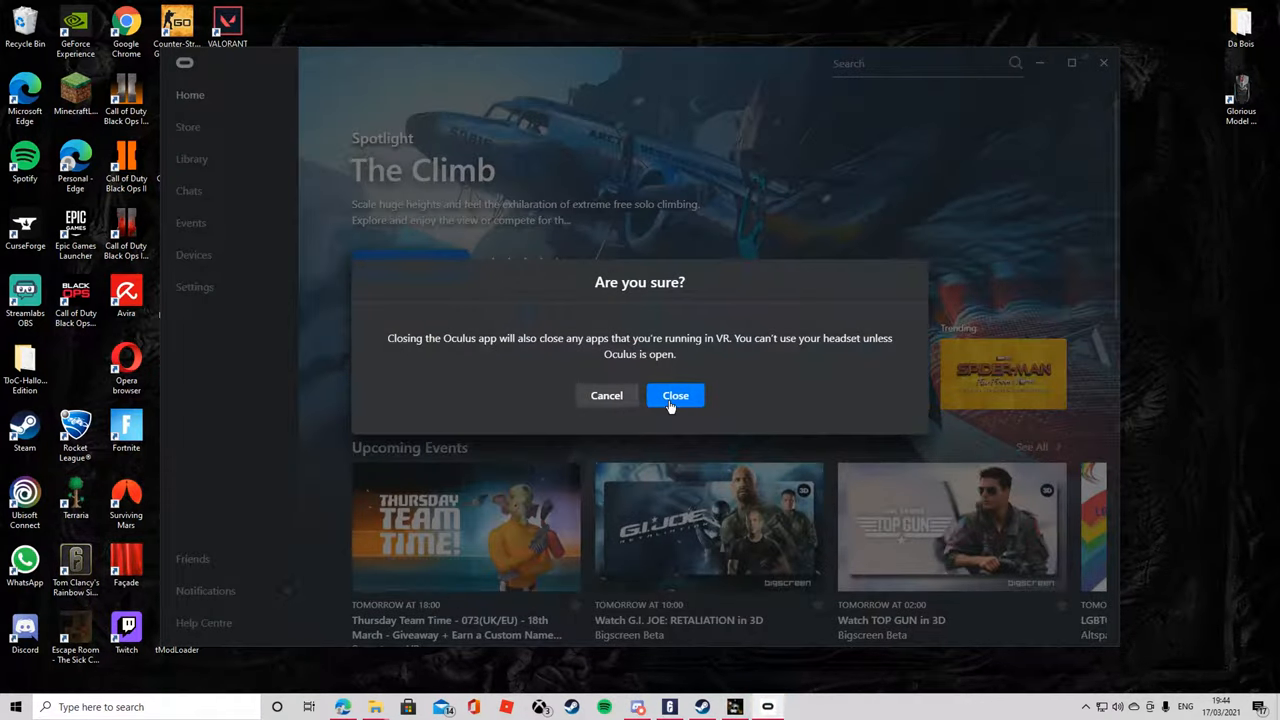
left_click(674, 396)
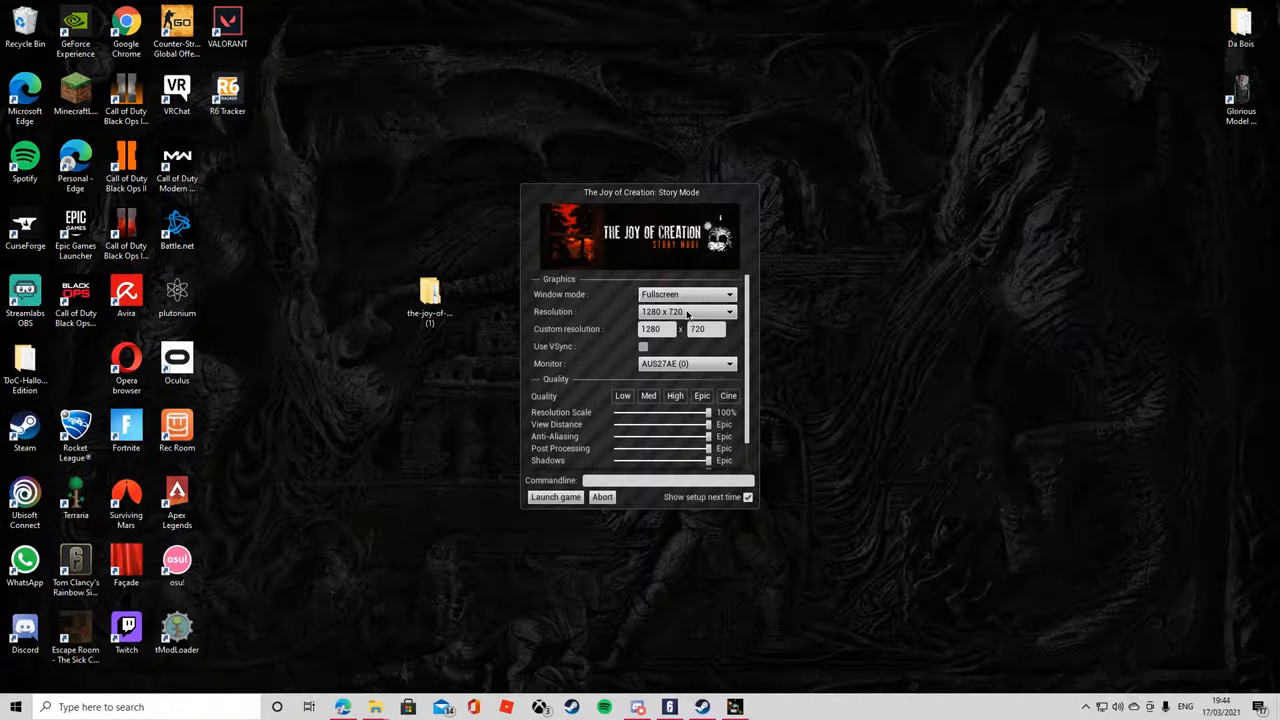
Choose 1920x1080 resolution with Cine quality and launch the game to its warning screen.
left_click(732, 312)
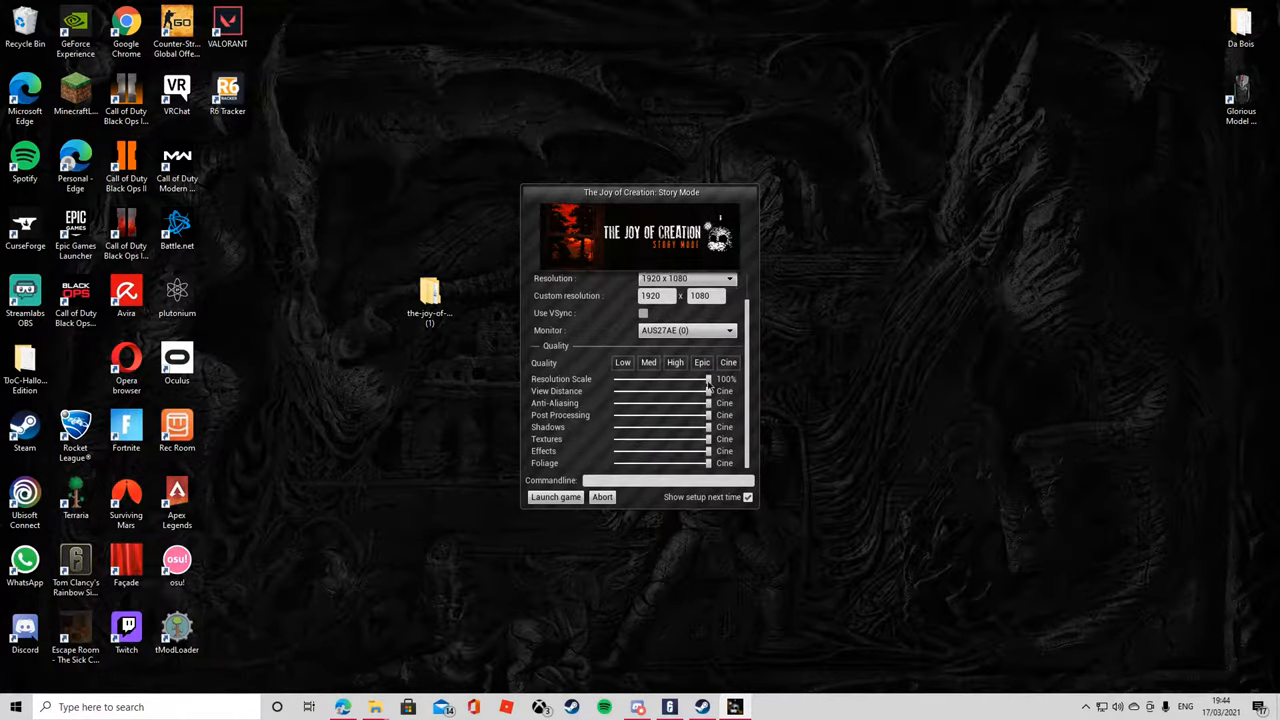
left_click(556, 496)
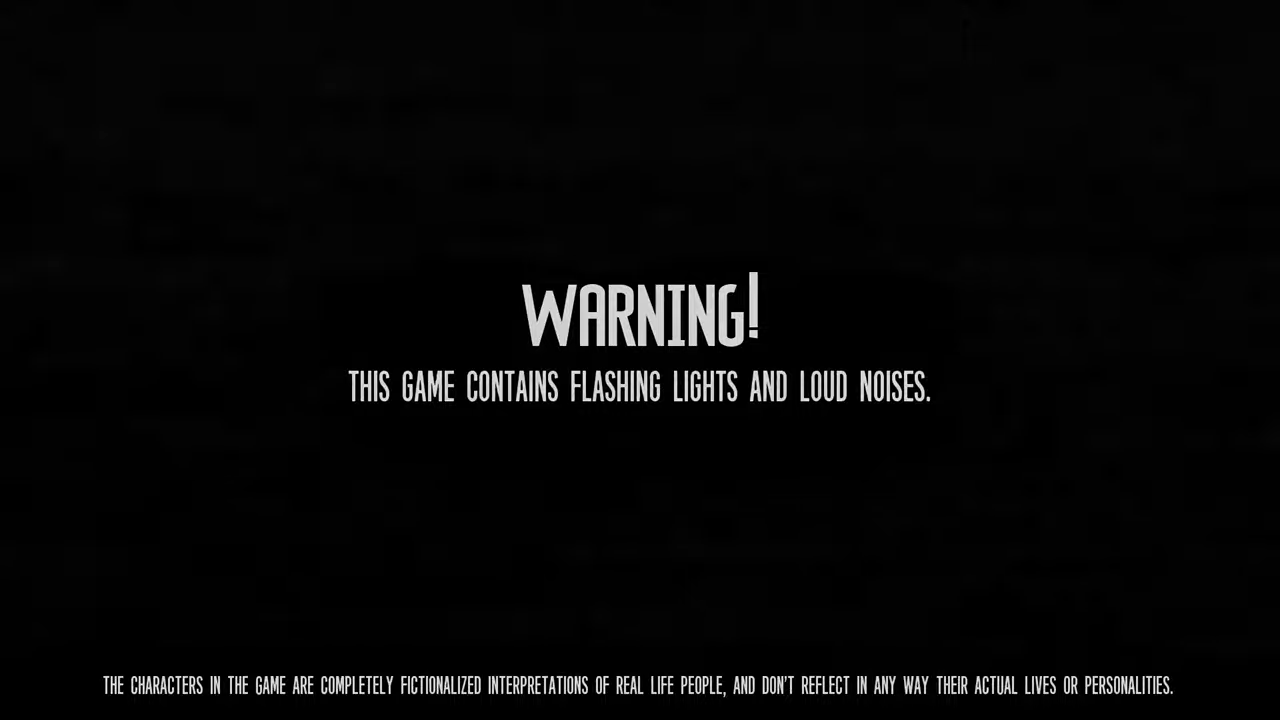